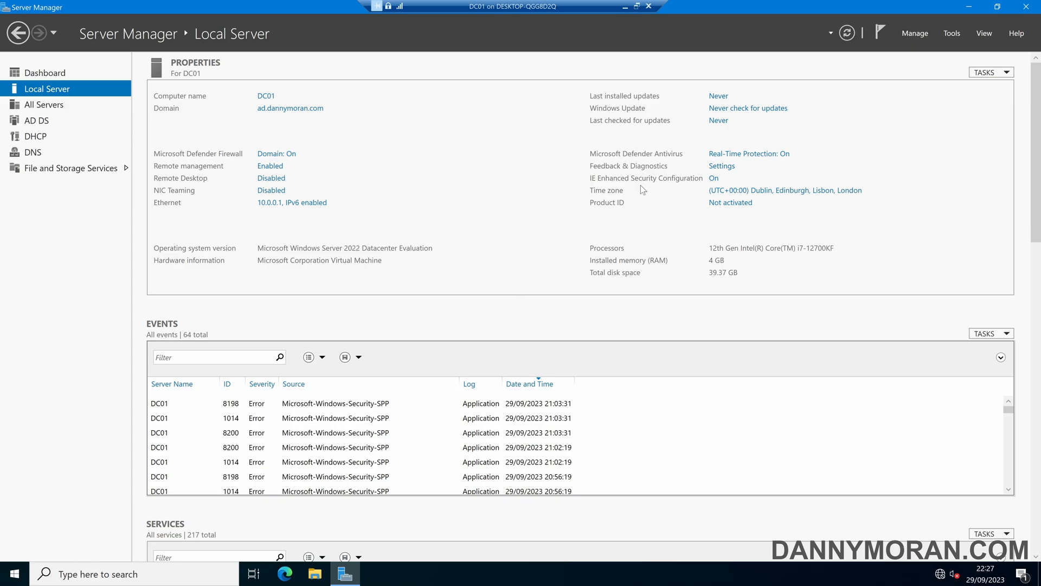
Create a new GPO named 'audit-policies-account-management' in ad.dannymoran.com via Group Policy Management
click(950, 32)
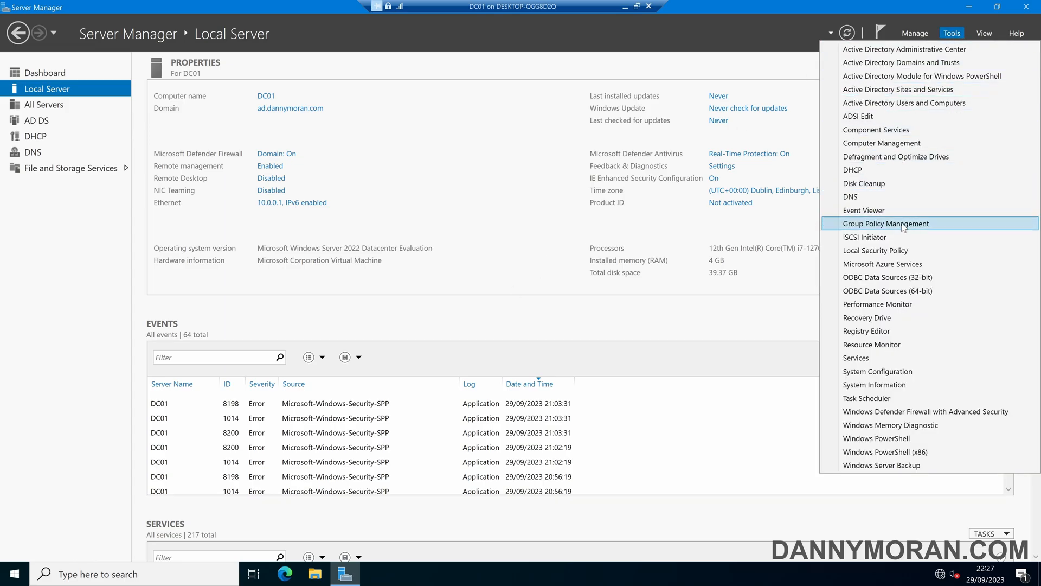
click(885, 223)
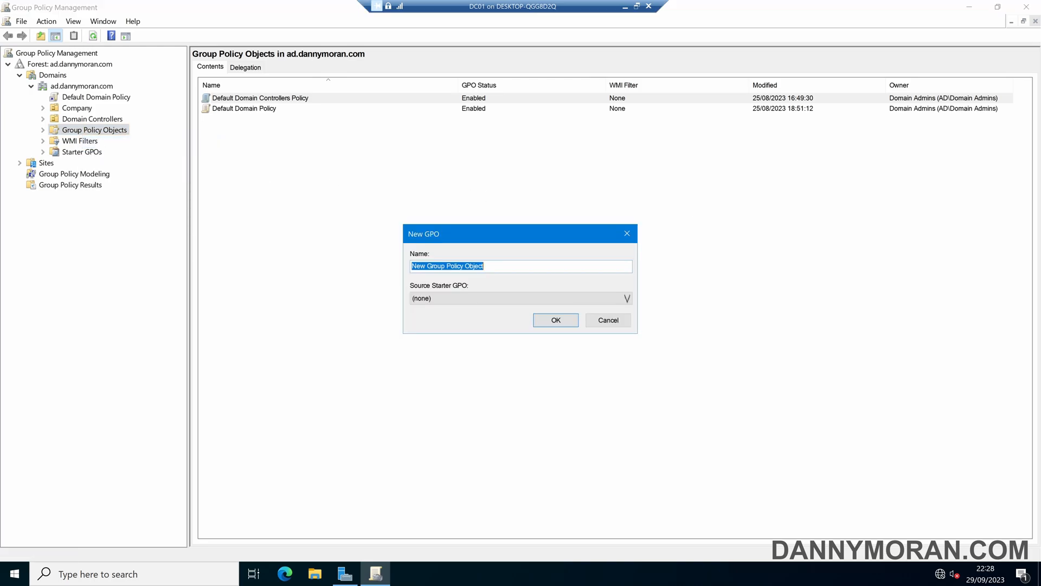
text(audit-policies-account-management)
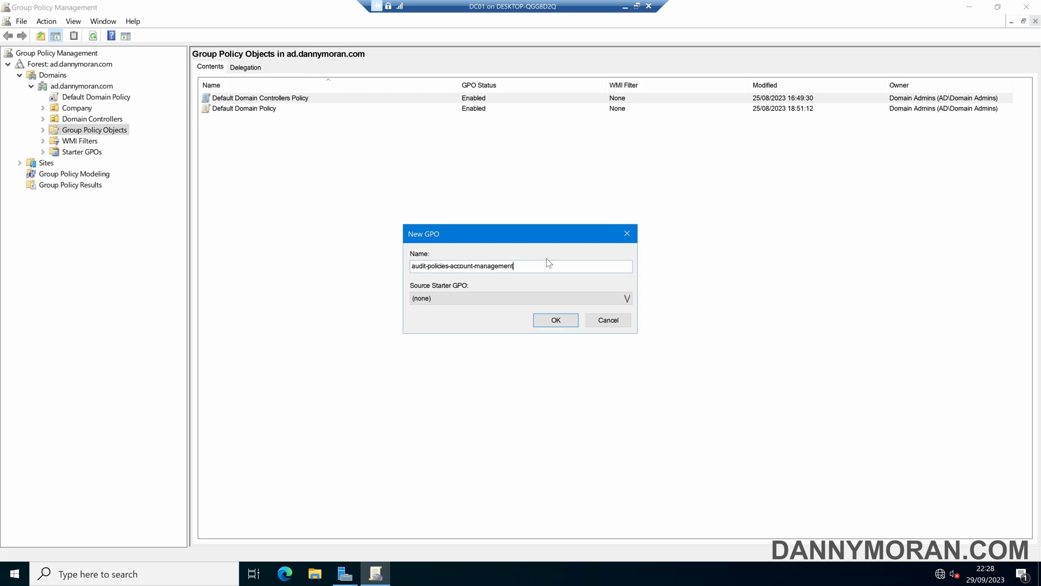
click(555, 319)
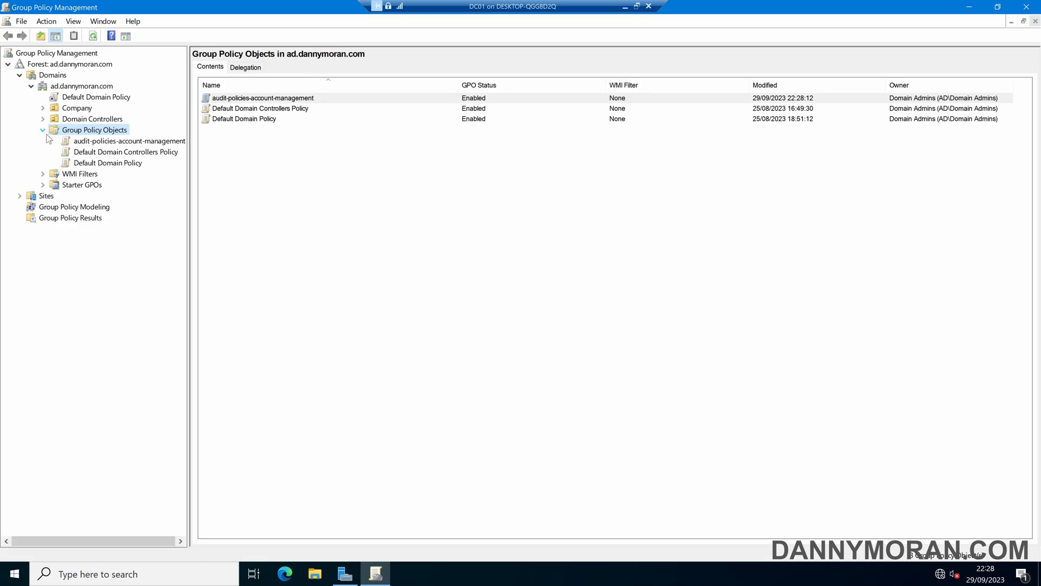
Edit the GPO and navigate to Advanced Audit Policy Configuration > Audit Policies > Account Management
click(125, 152)
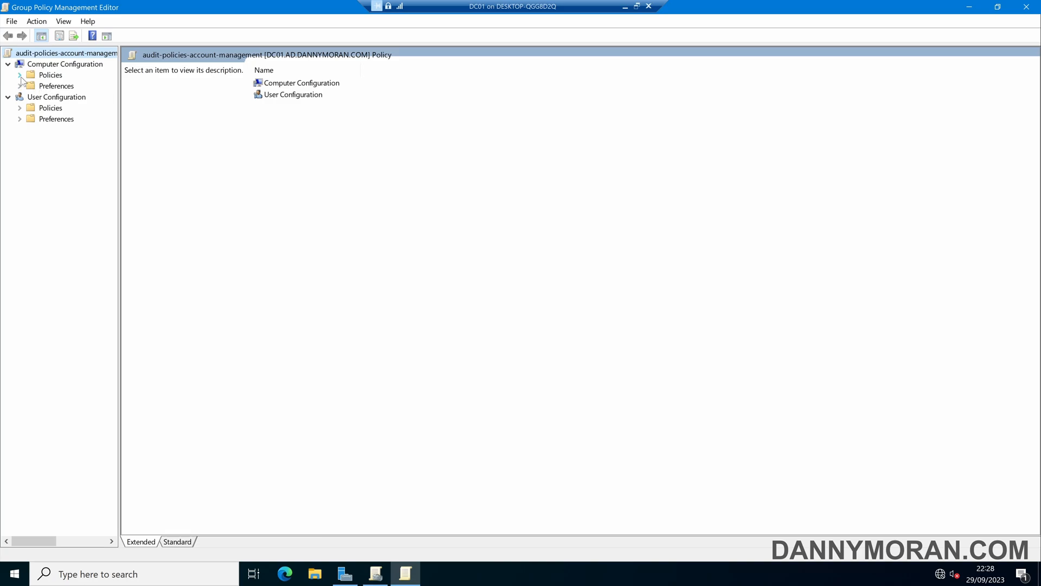
click(19, 74)
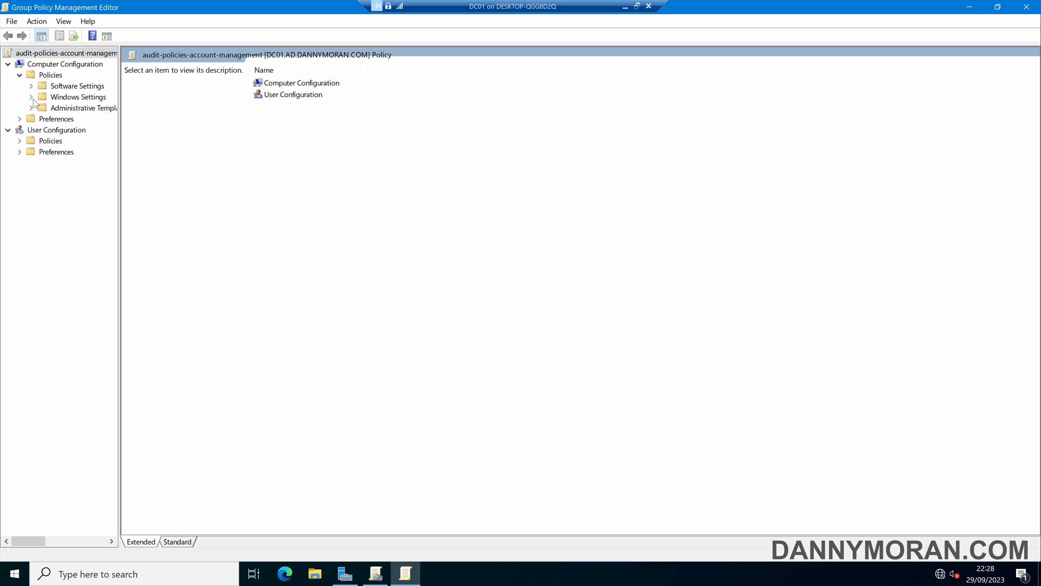
click(30, 97)
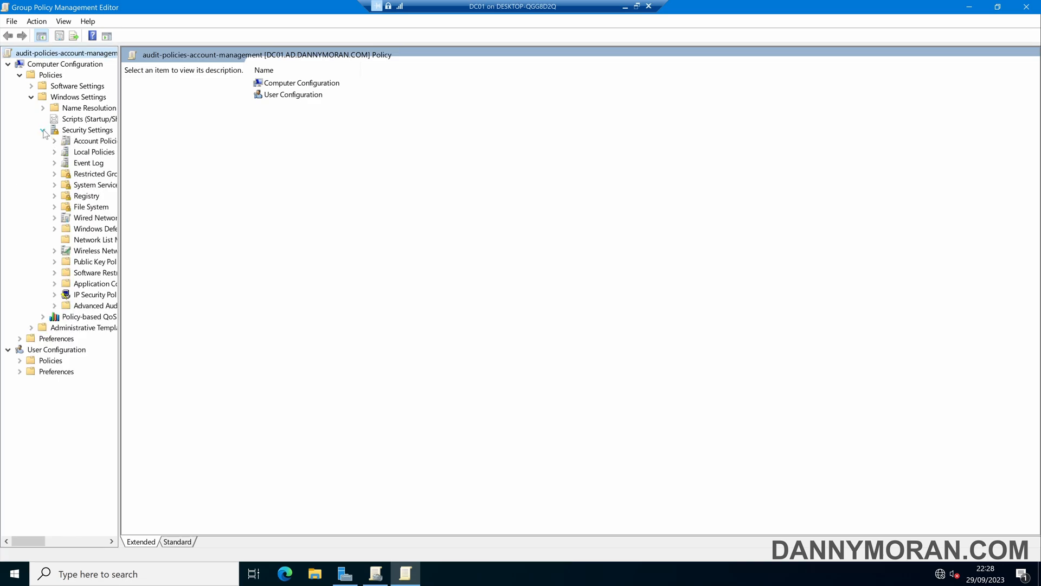
click(54, 305)
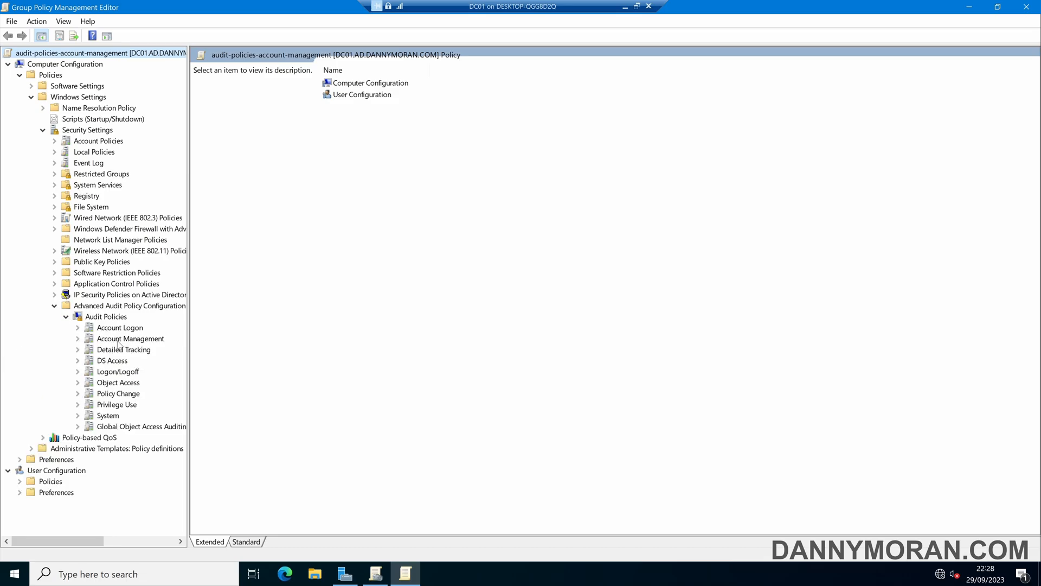
click(130, 338)
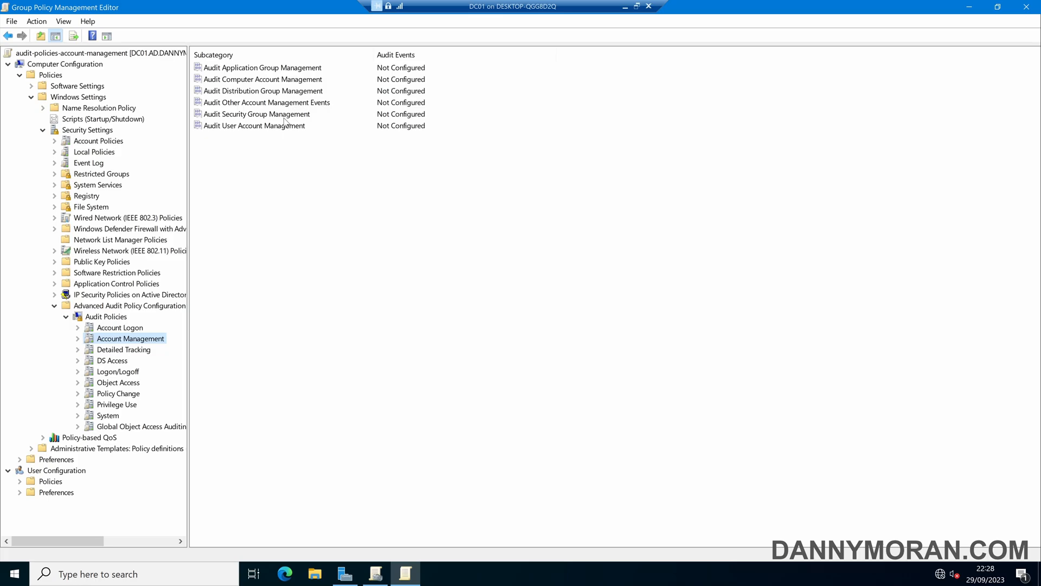
mouse_move(278, 131)
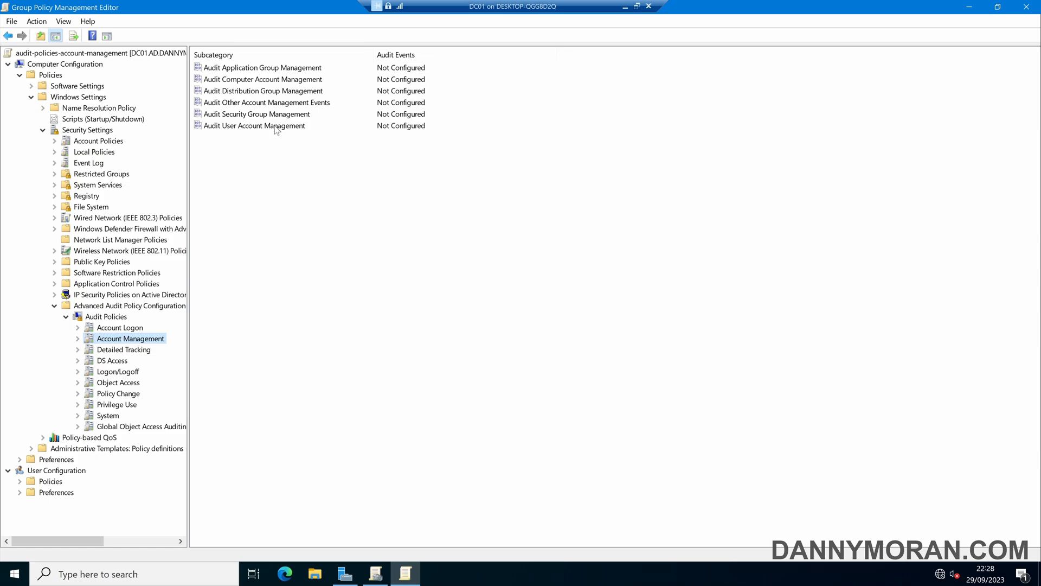
Configure Audit User Account Management to record Success and Failure, and read its explanation
double_click(254, 125)
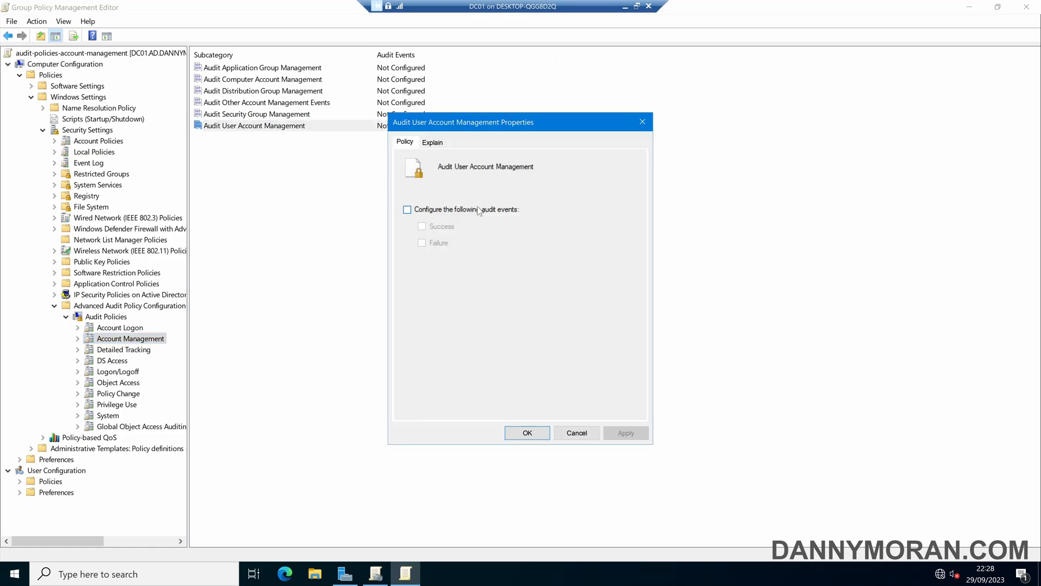
click(407, 210)
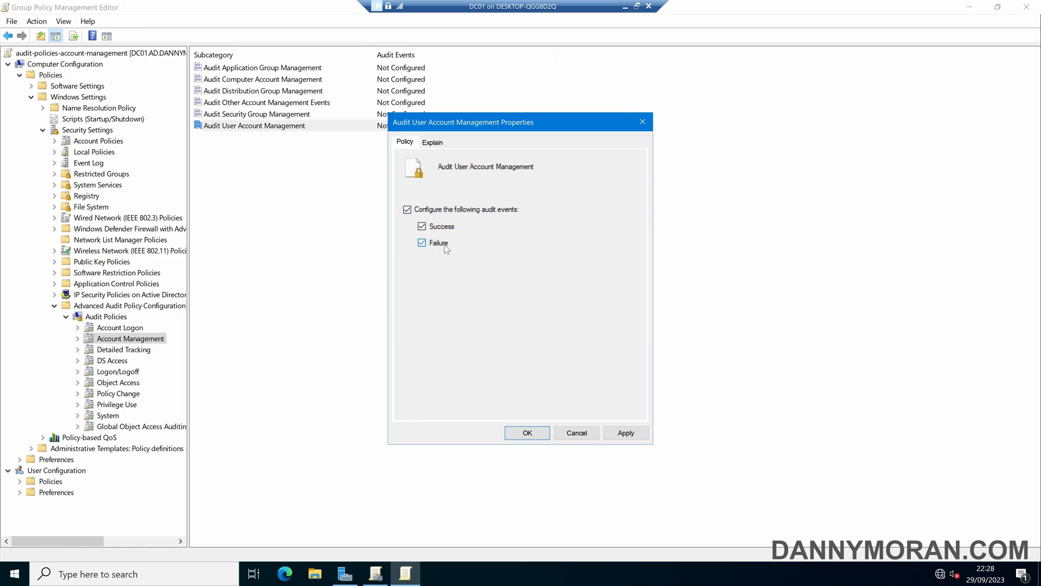
click(625, 432)
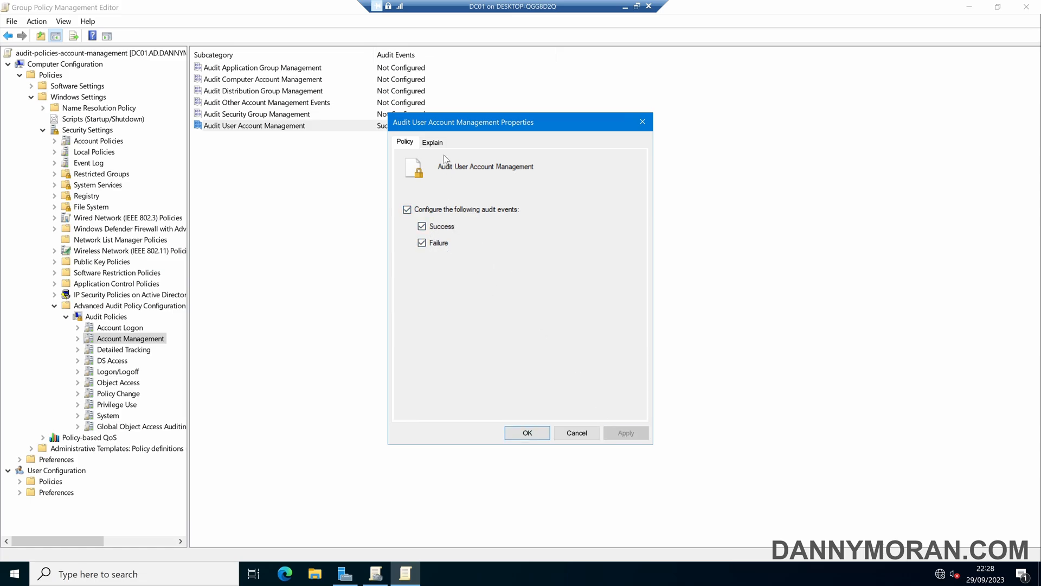
click(432, 142)
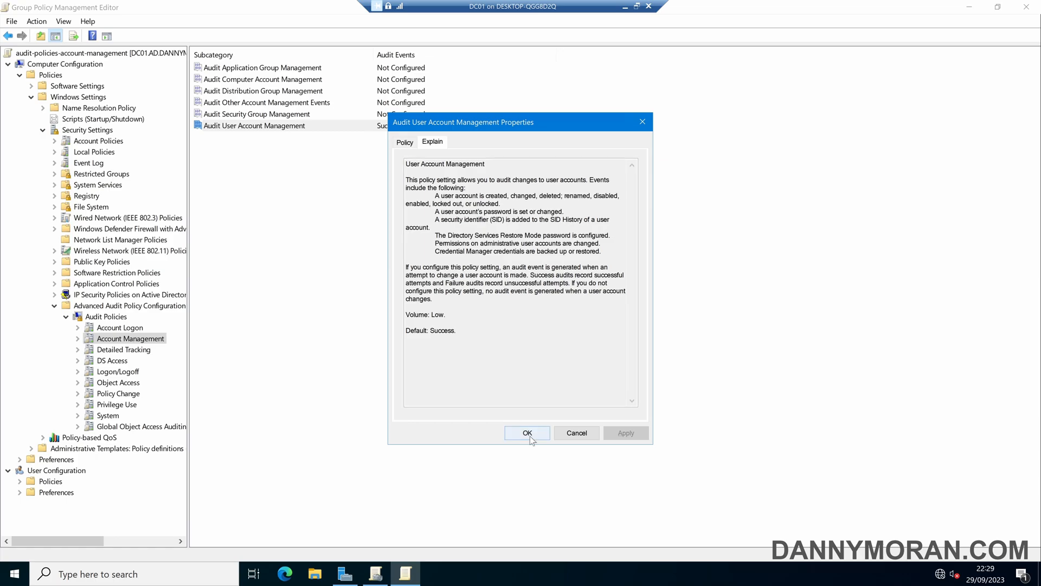
click(527, 433)
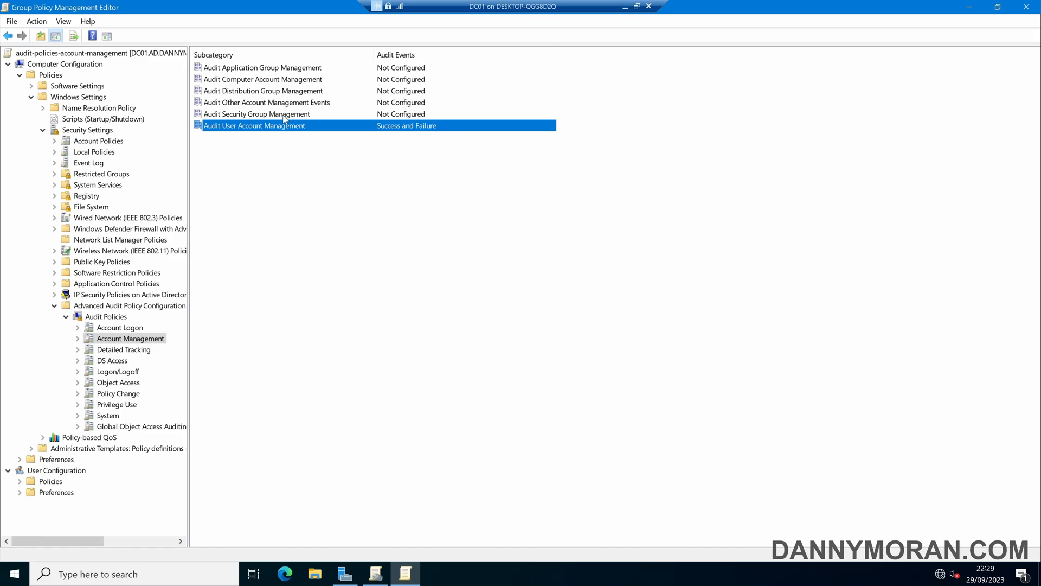
Read Audit Security Group Management's explanation without changes, then close the policy editor
double_click(256, 113)
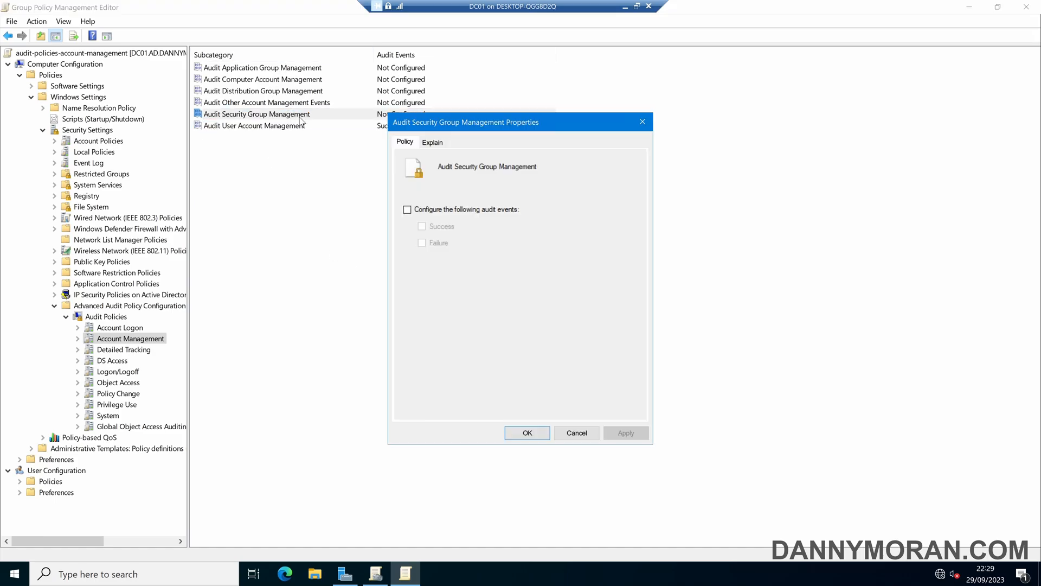
click(432, 142)
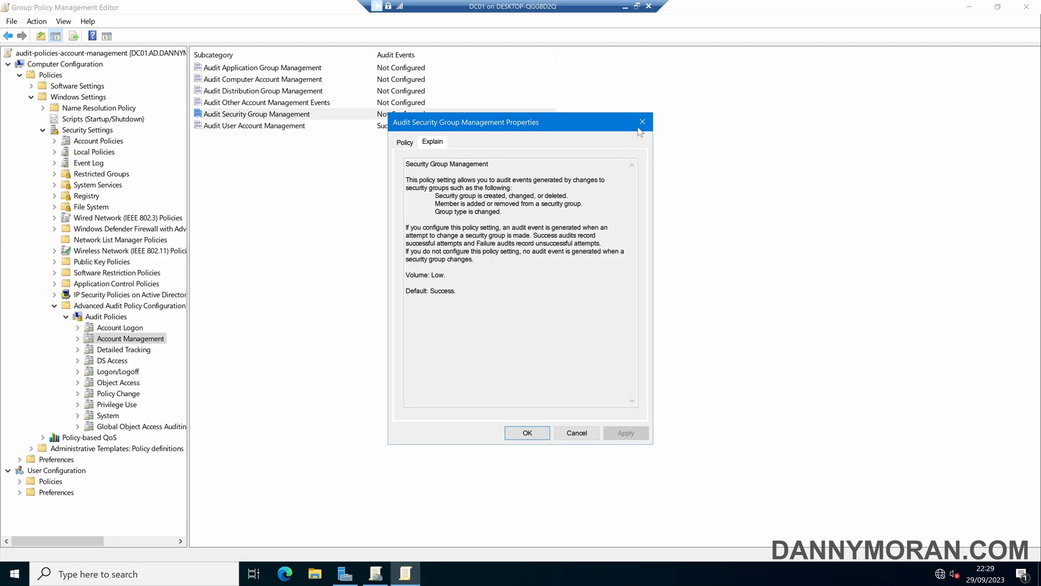
click(575, 433)
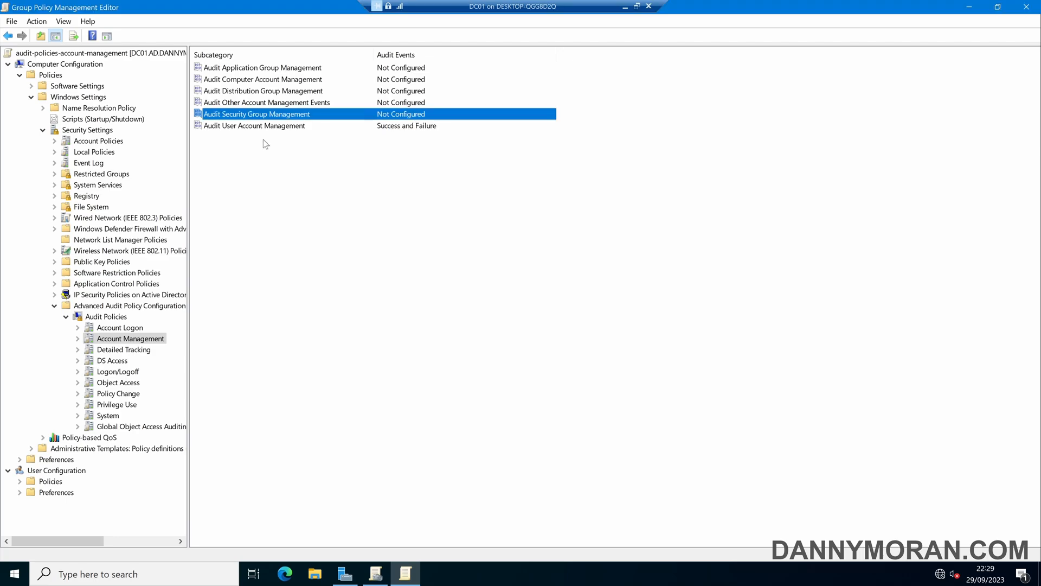
click(254, 125)
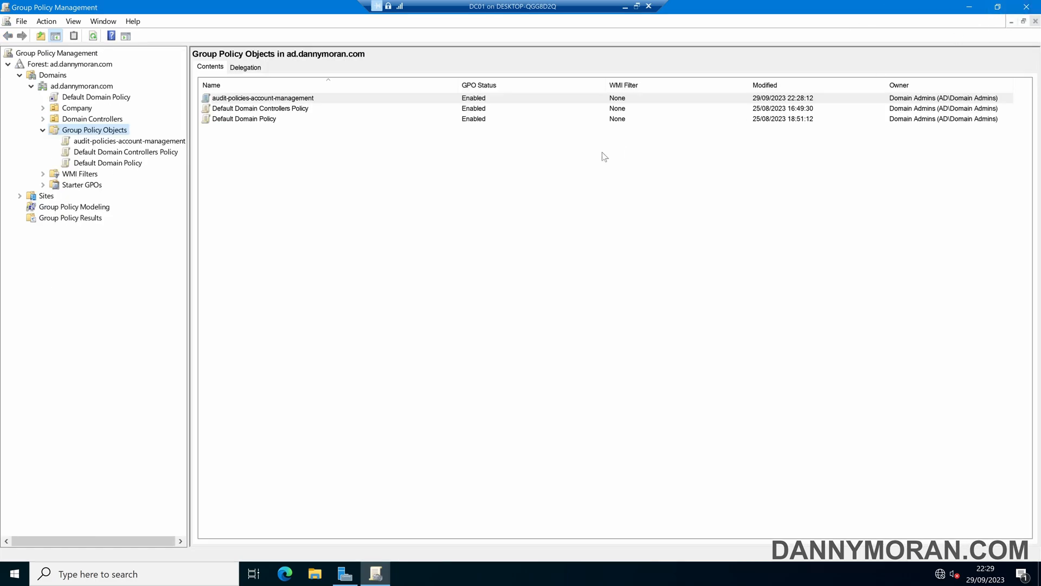
Link audit-policies-account-management to the Domain Controllers OU and dismiss the link notice
click(128, 141)
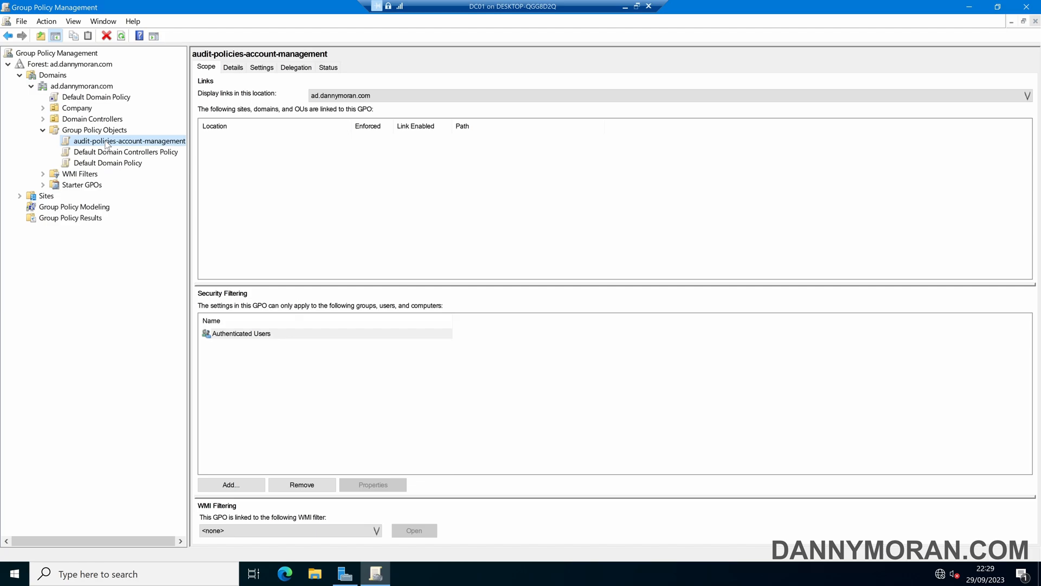
drag(129, 141, 92, 118)
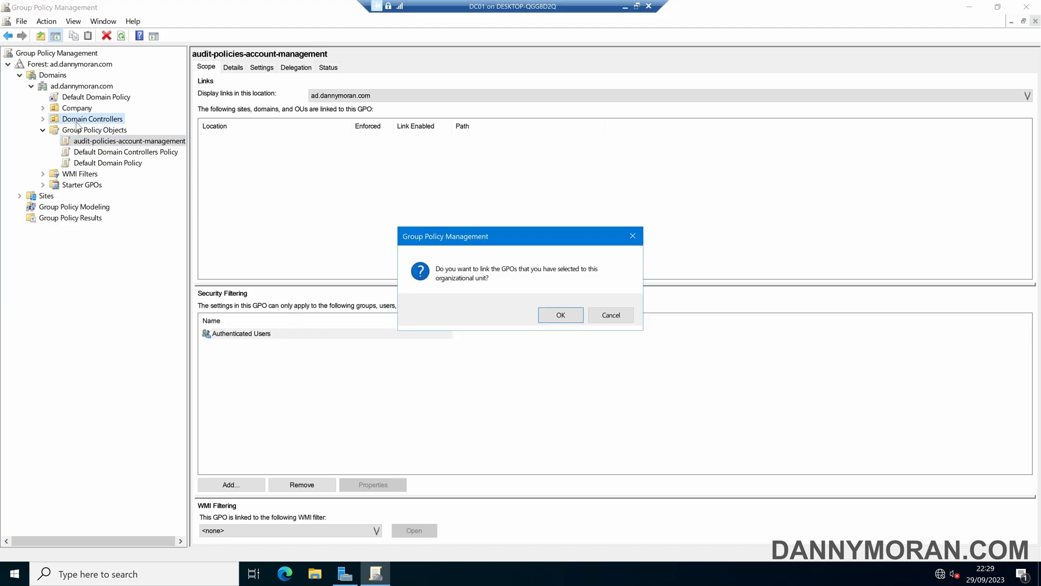
click(560, 314)
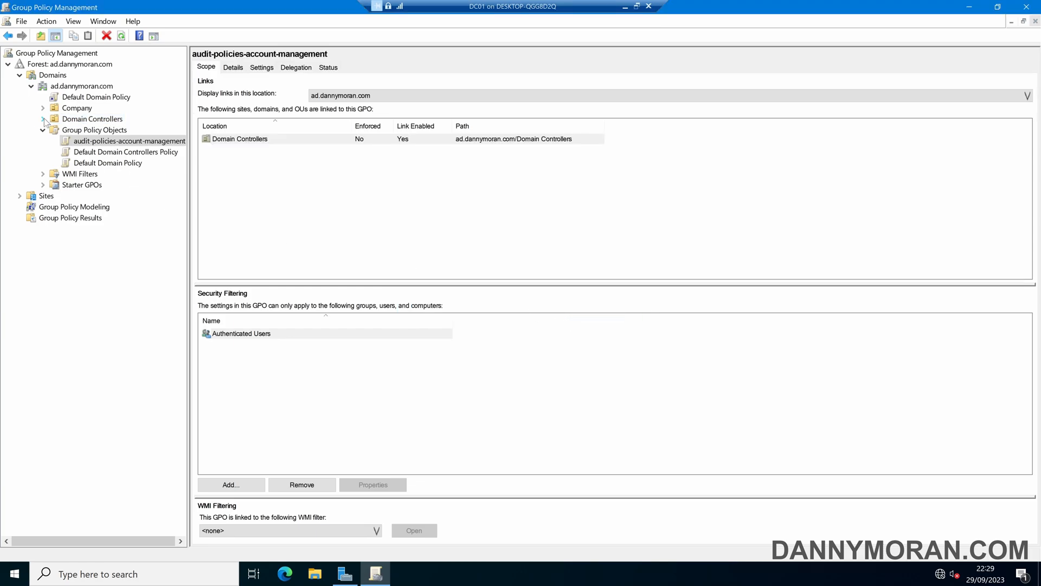
click(129, 129)
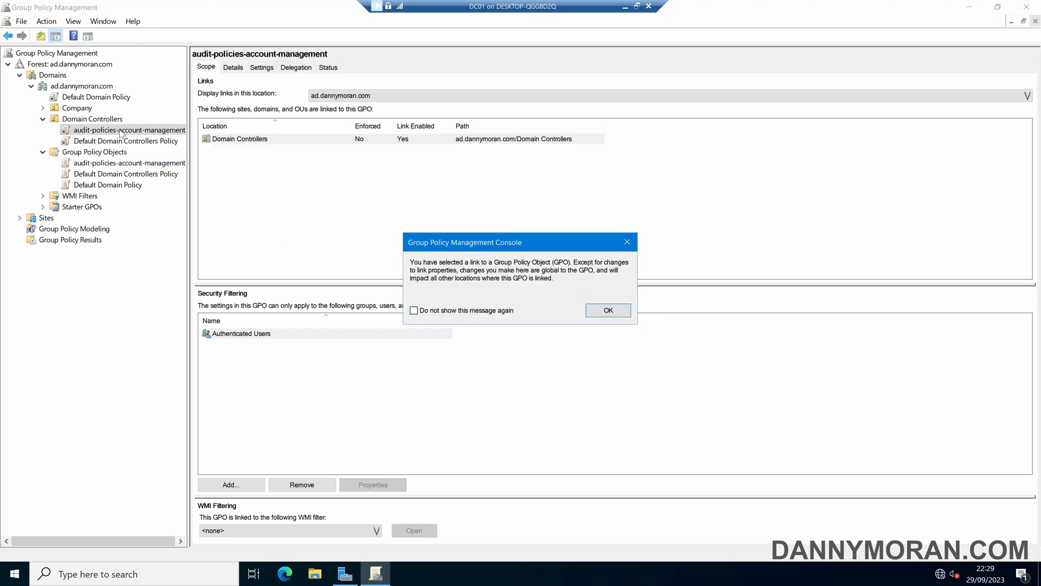
click(607, 310)
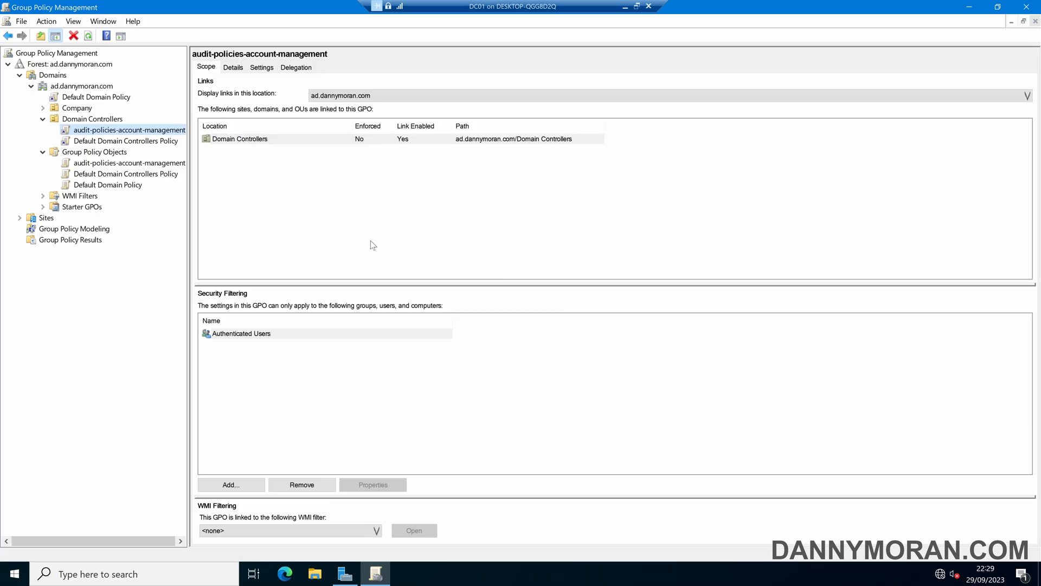
mouse_move(347, 237)
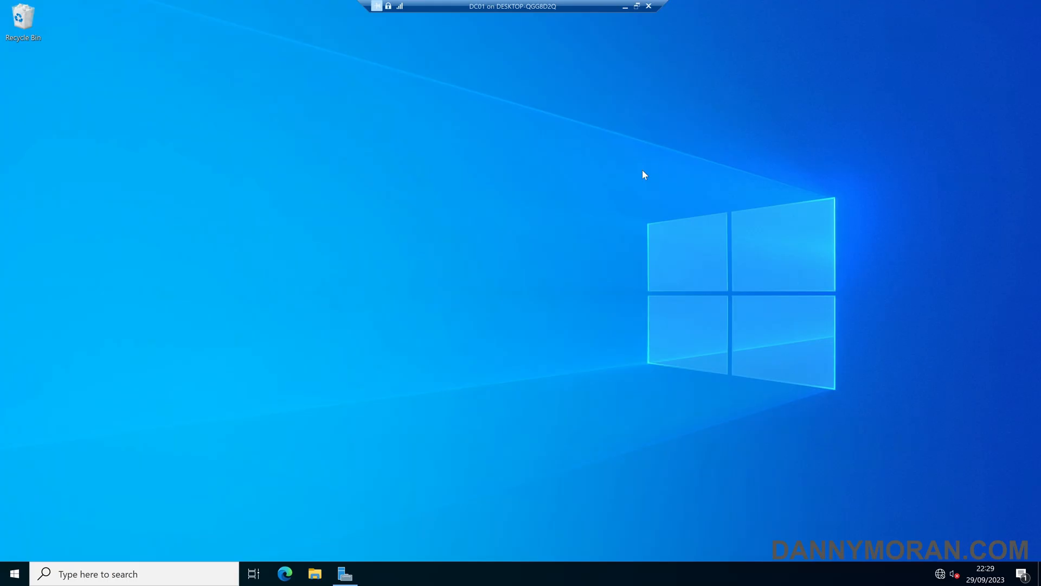
Run gpupdate, then view event 4719 in Event Viewer's Security log
click(13, 573)
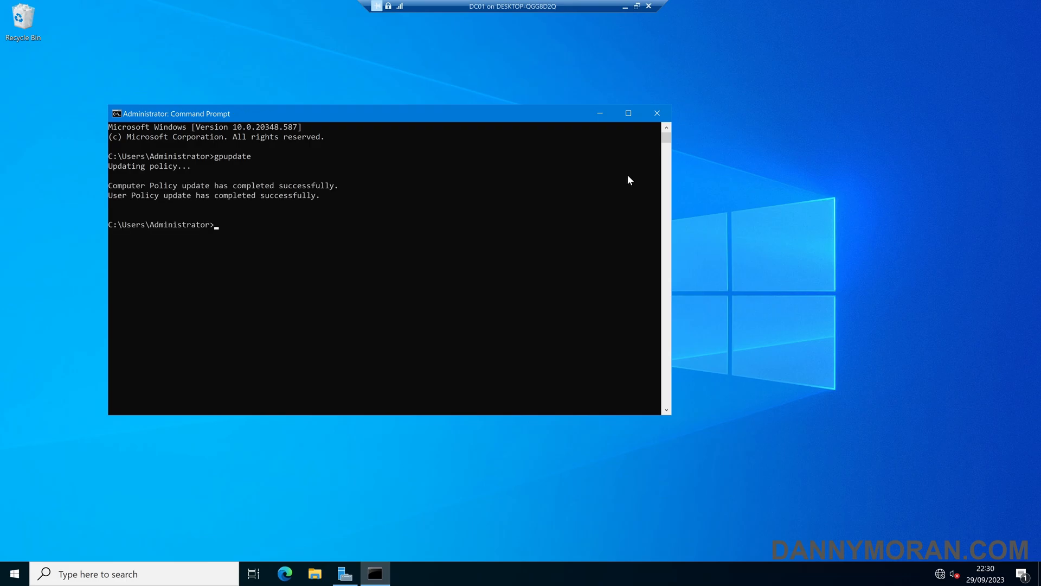
mouse_move(657, 113)
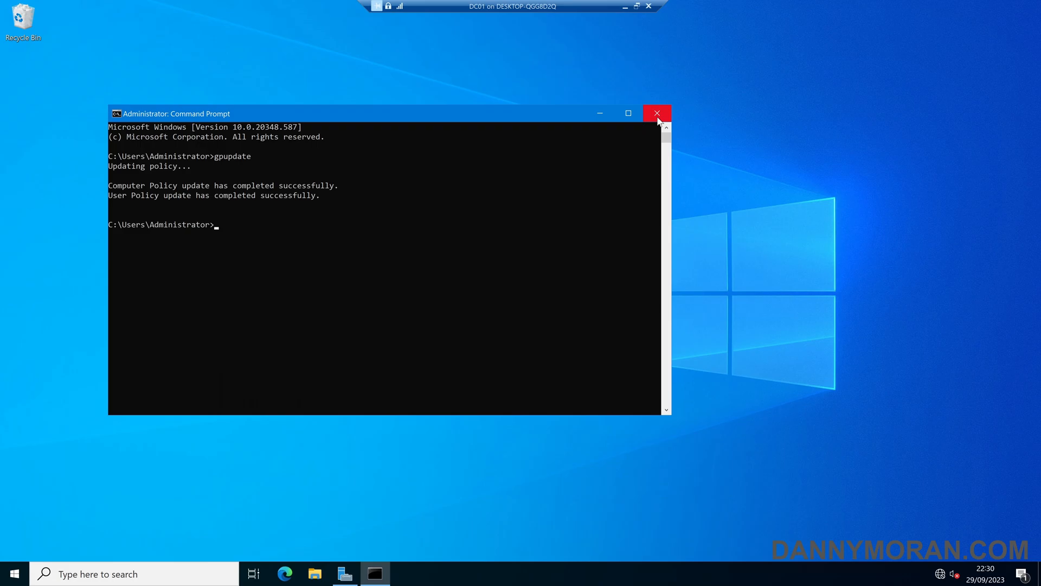
mouse_move(657, 114)
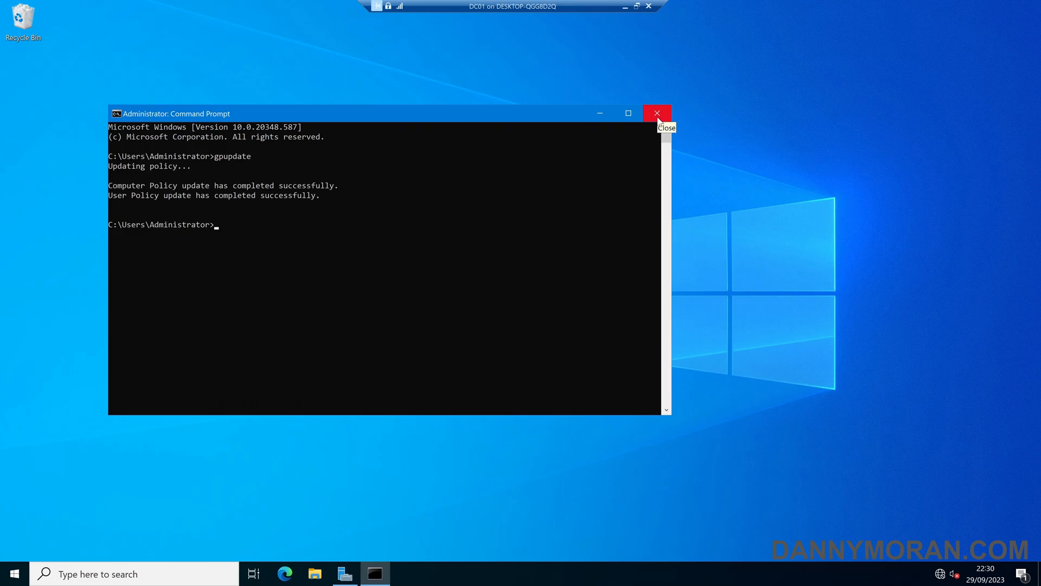
click(657, 113)
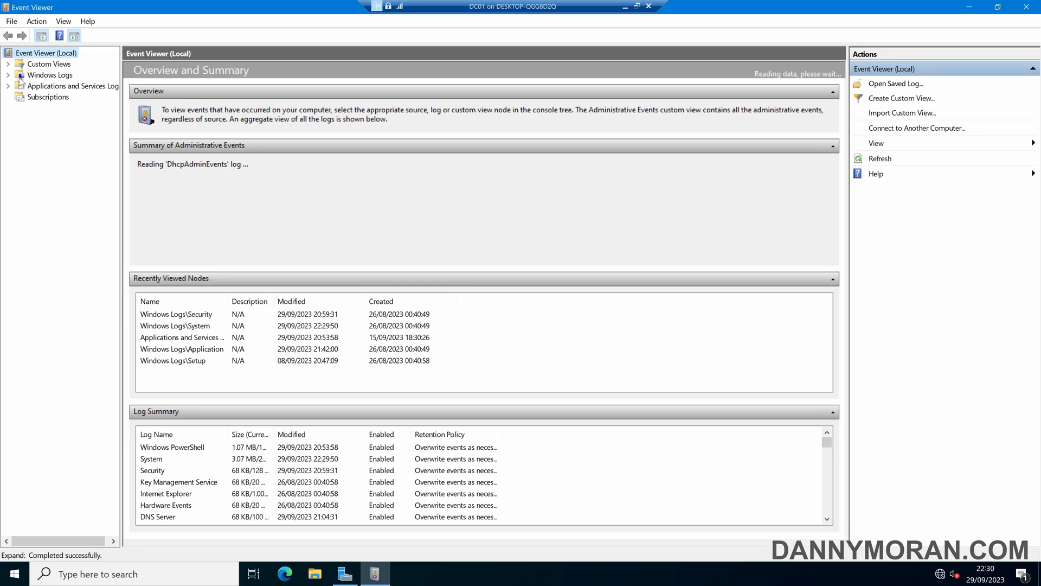
click(7, 74)
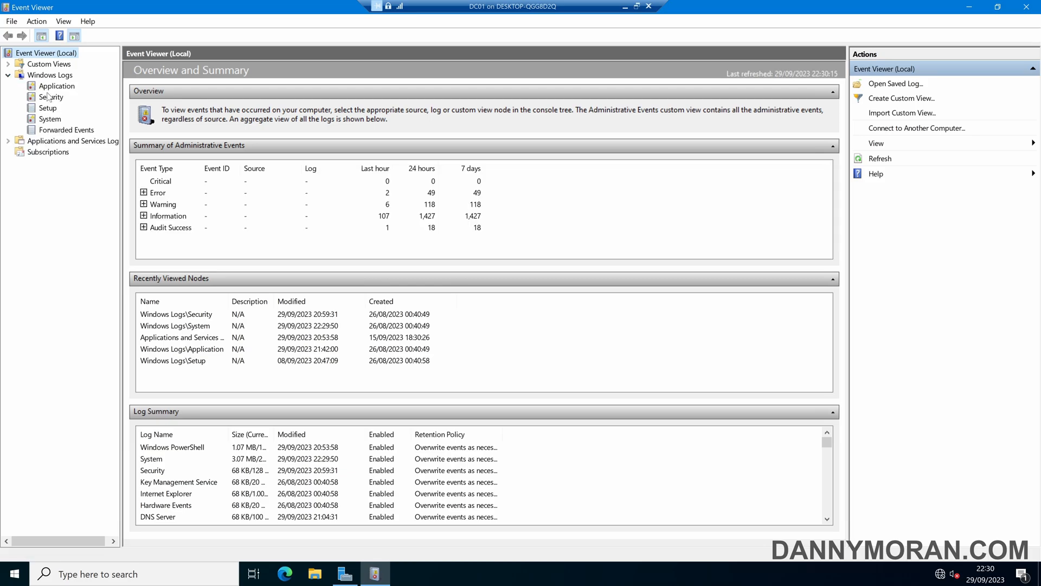
click(51, 96)
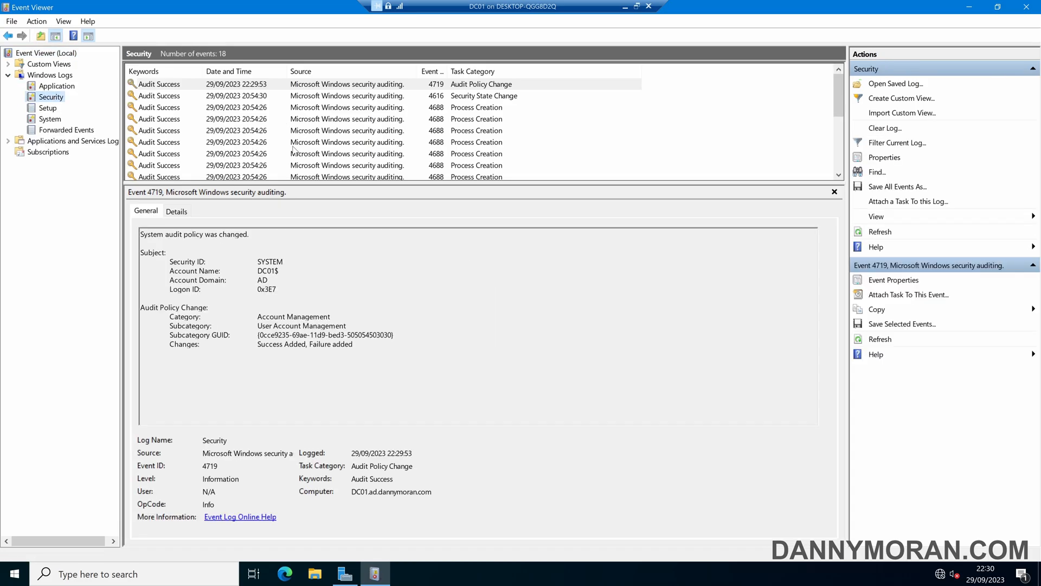
text(acti)
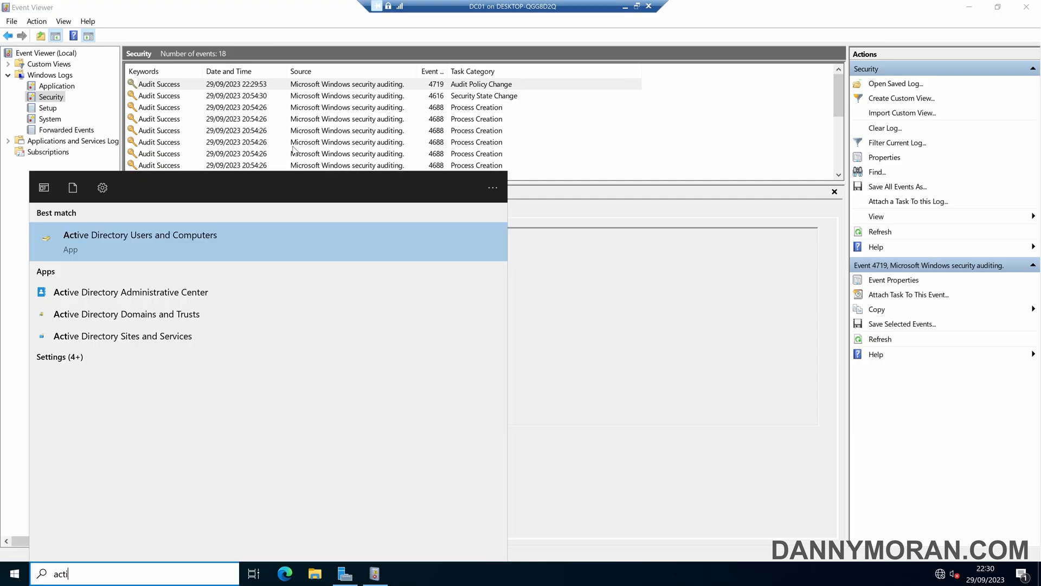
Reset user Danny's password in Active Directory Users and Computers
click(139, 241)
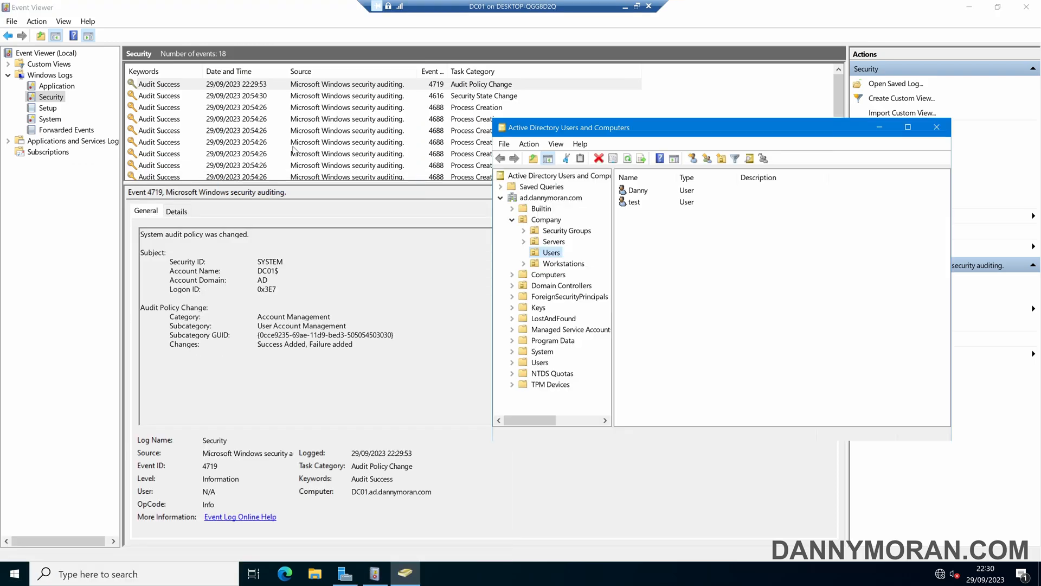
mouse_move(639, 206)
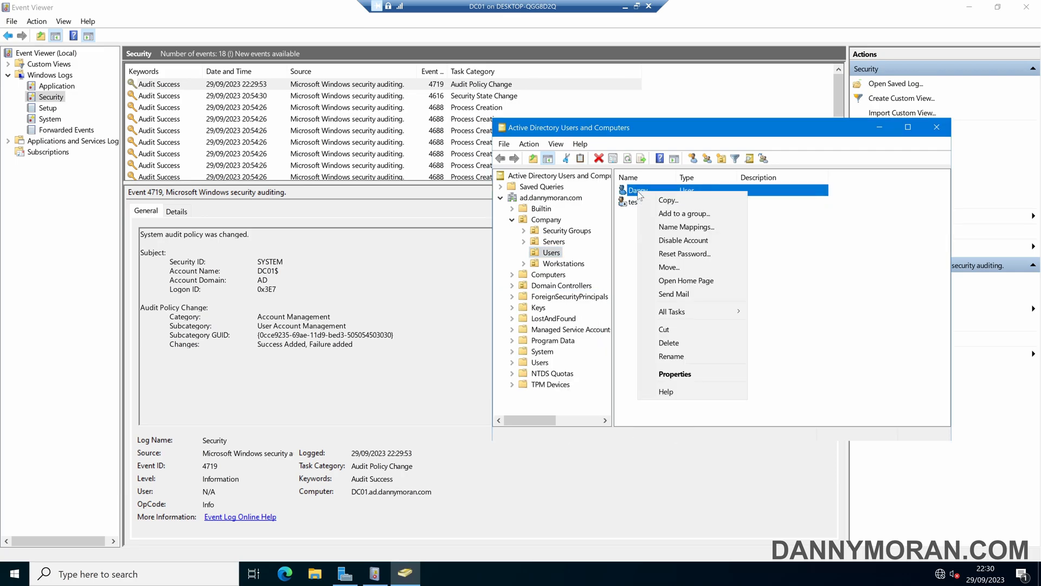
click(684, 253)
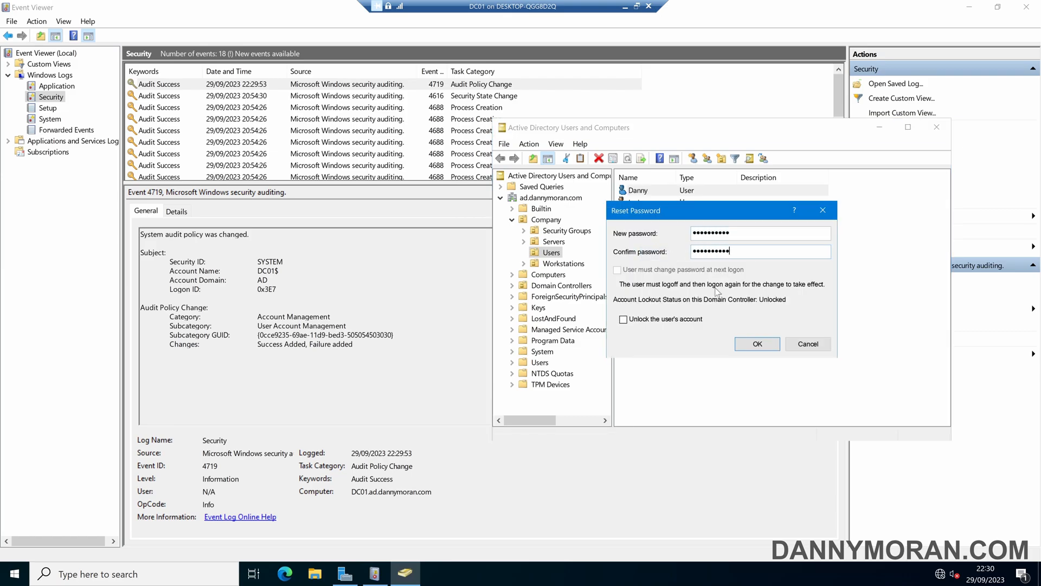
click(757, 343)
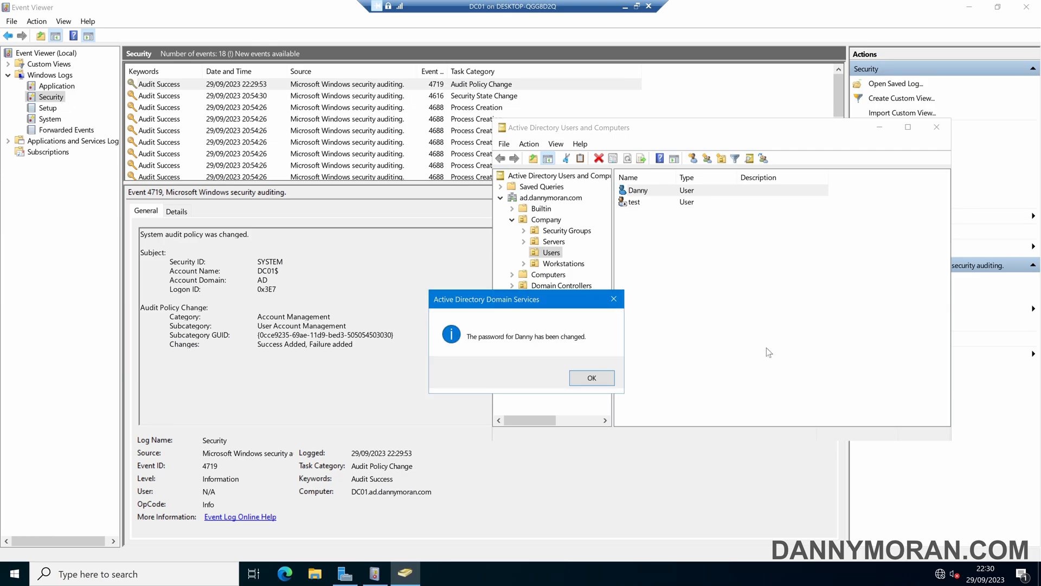
click(589, 378)
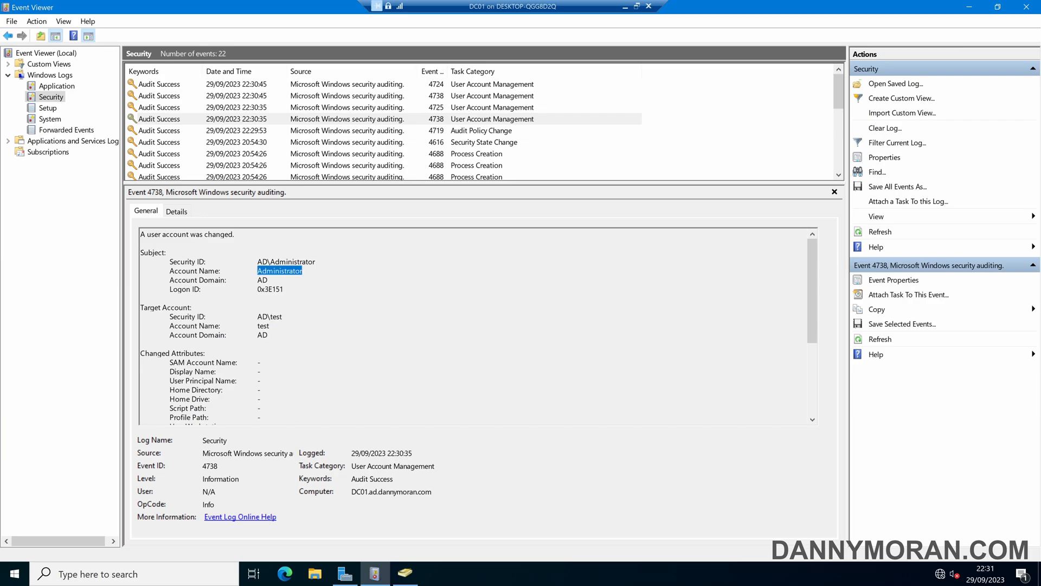
Inspect the 4738, 4725 and 4724 account-change events, including danny's password reset
scroll(down, 3)
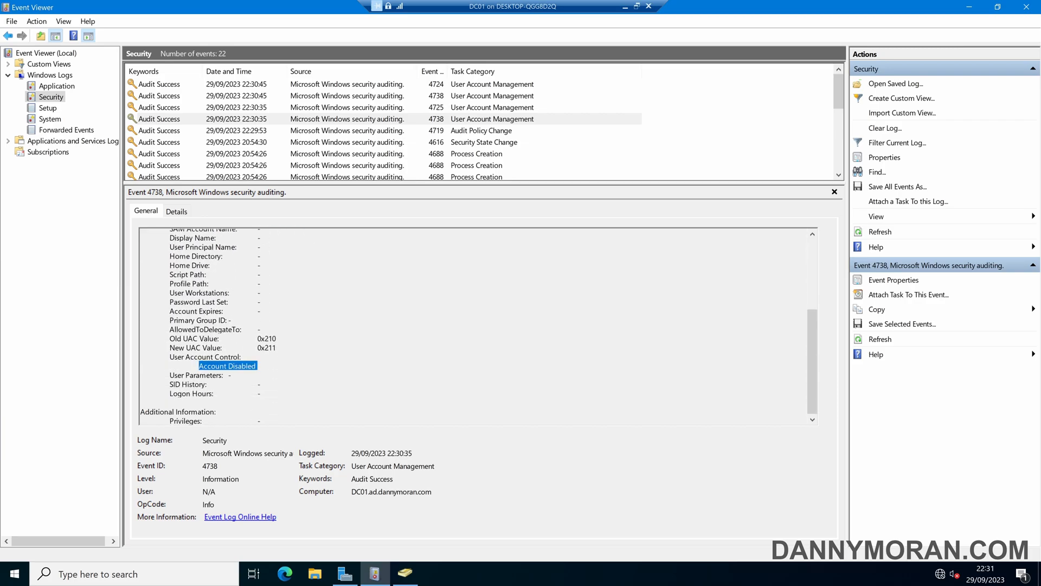
mouse_move(357, 112)
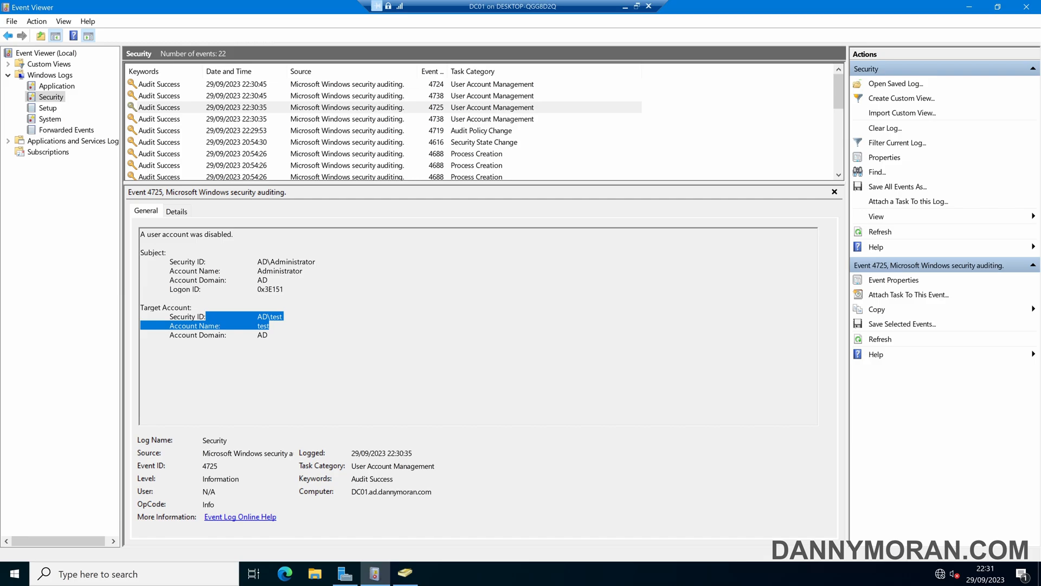
click(492, 95)
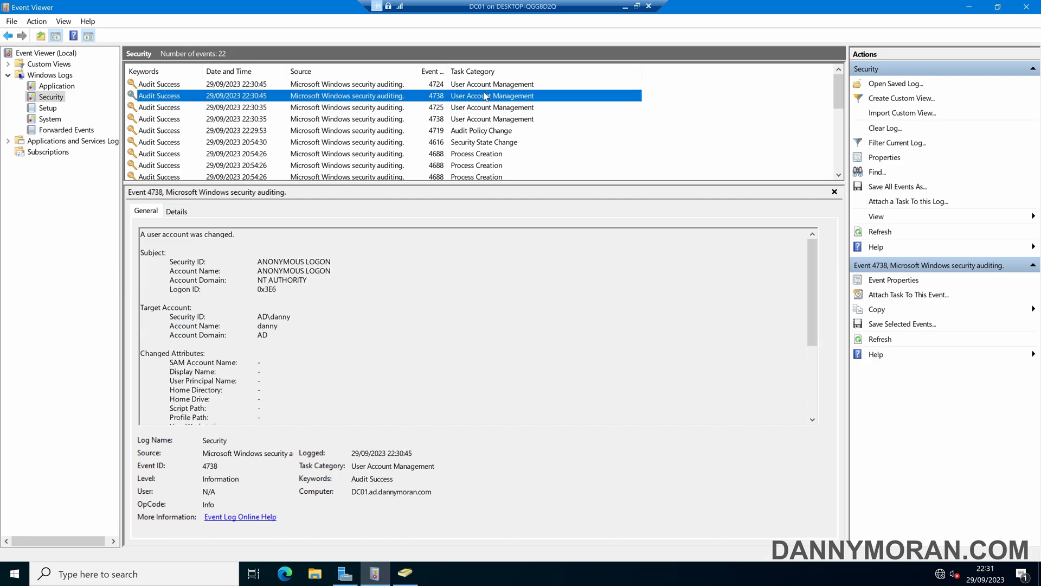
mouse_move(486, 98)
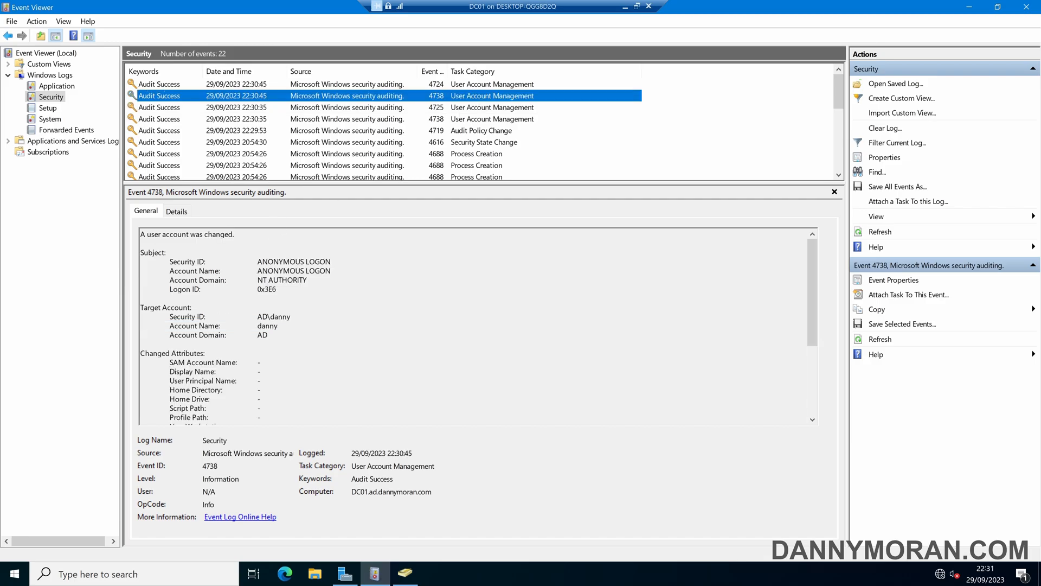
scroll(down, 3)
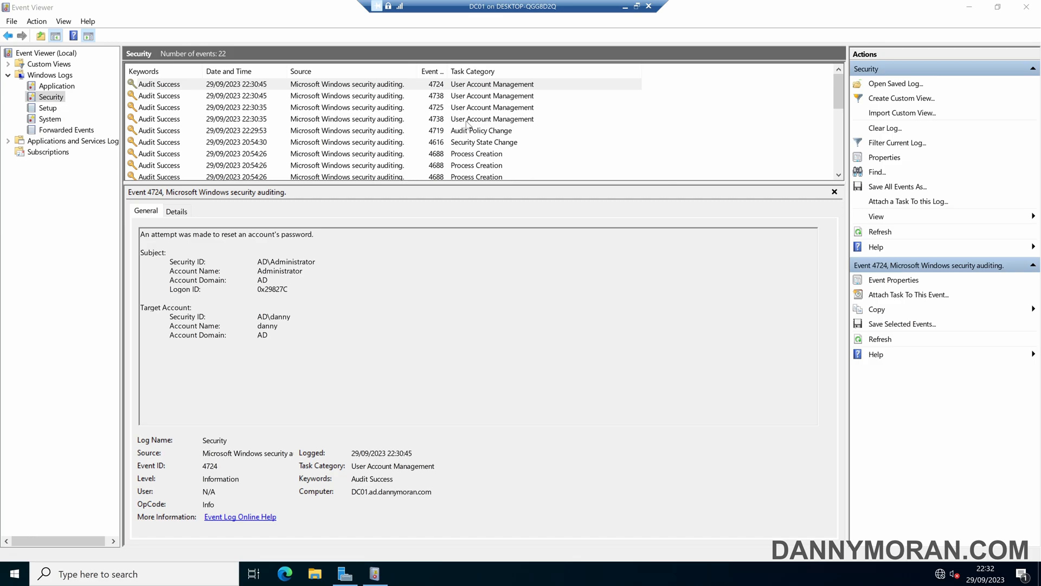
mouse_move(468, 125)
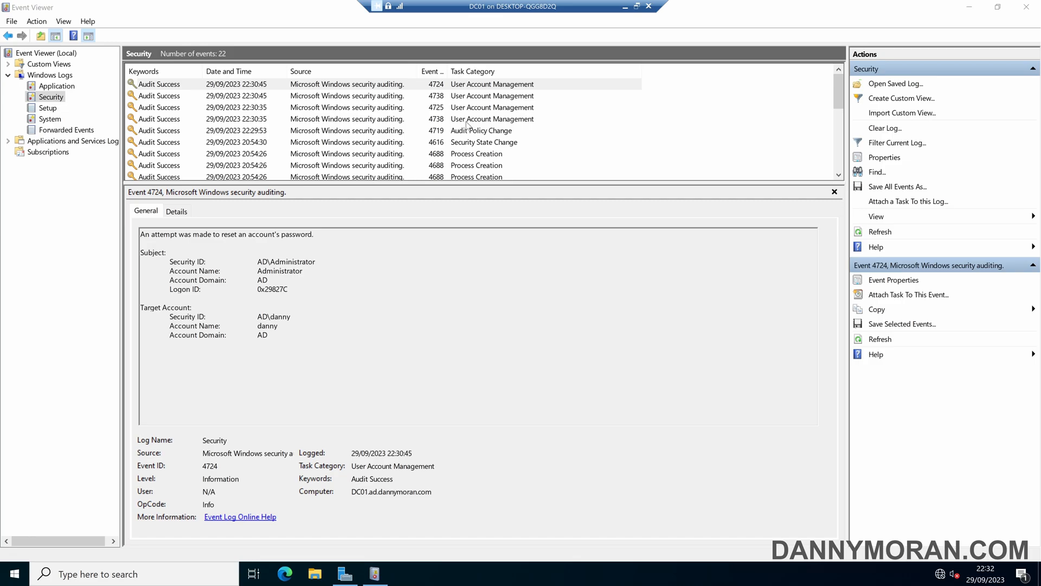
mouse_move(462, 127)
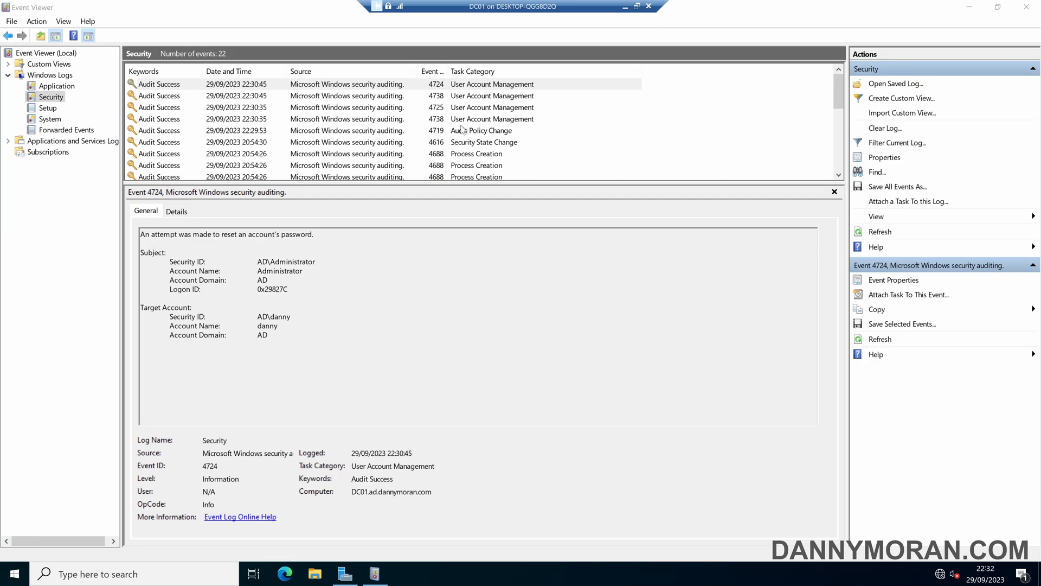